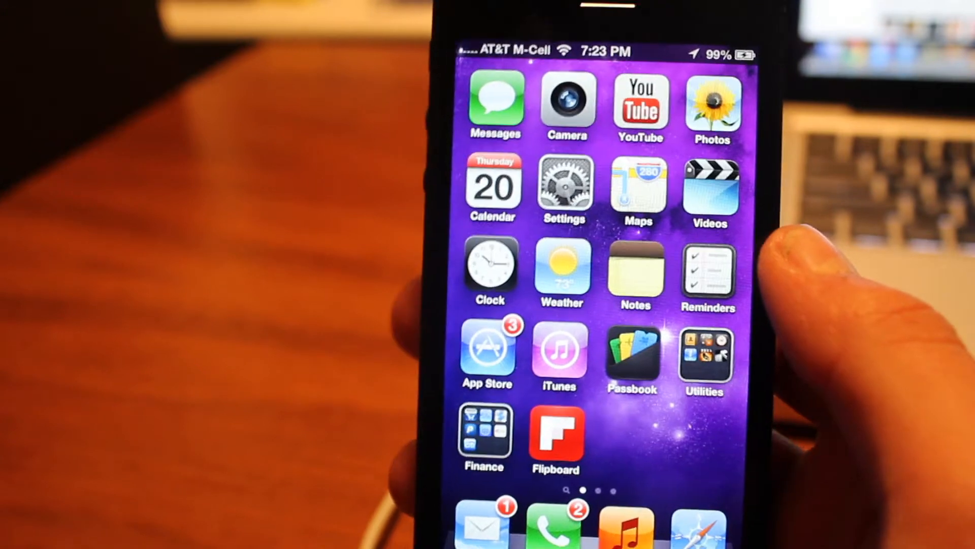
Step: Launch Settings from the home screen and go into General
left_click(561, 186)
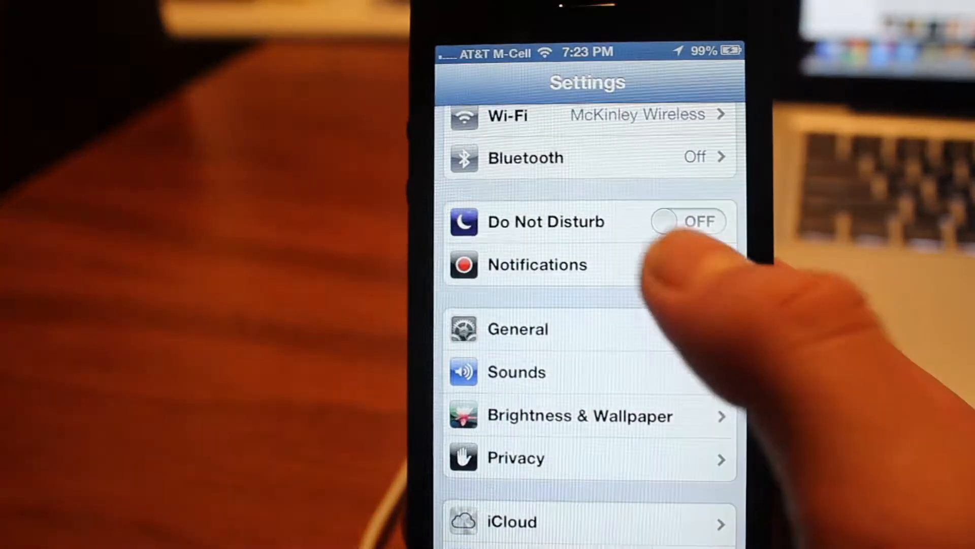
left_click(518, 328)
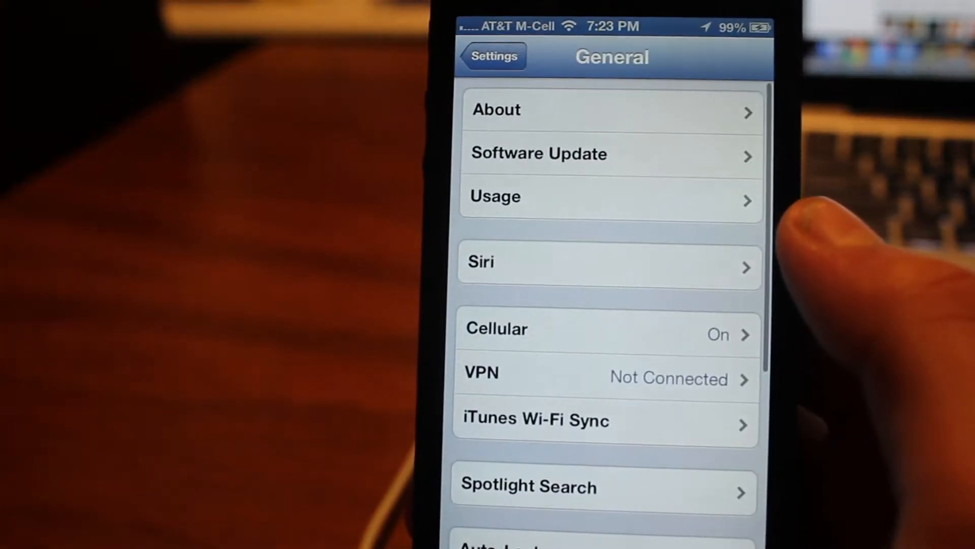
left_click(610, 110)
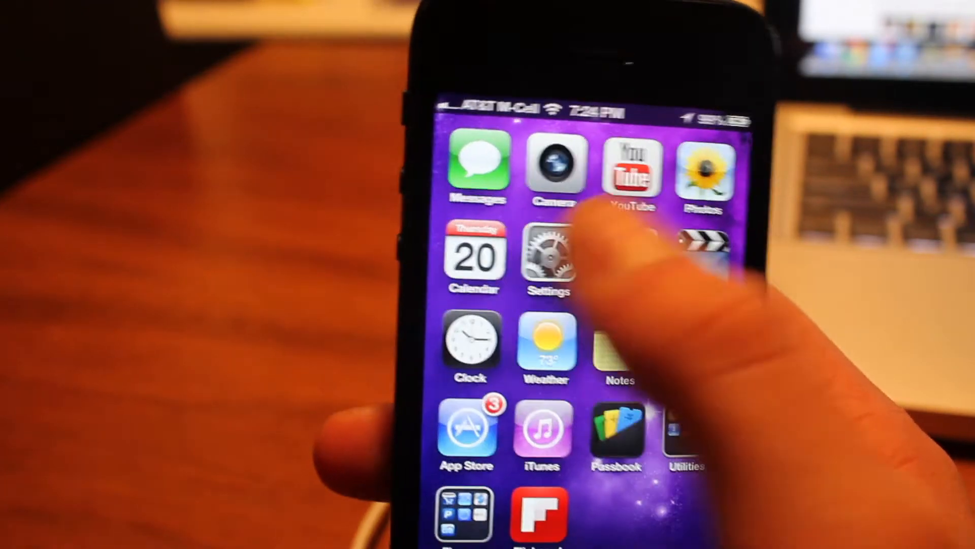
Step: Reopen Settings and scroll General down to Auto-Lock, Passcode Lock, Restrictions and Date & Time
left_click(548, 255)
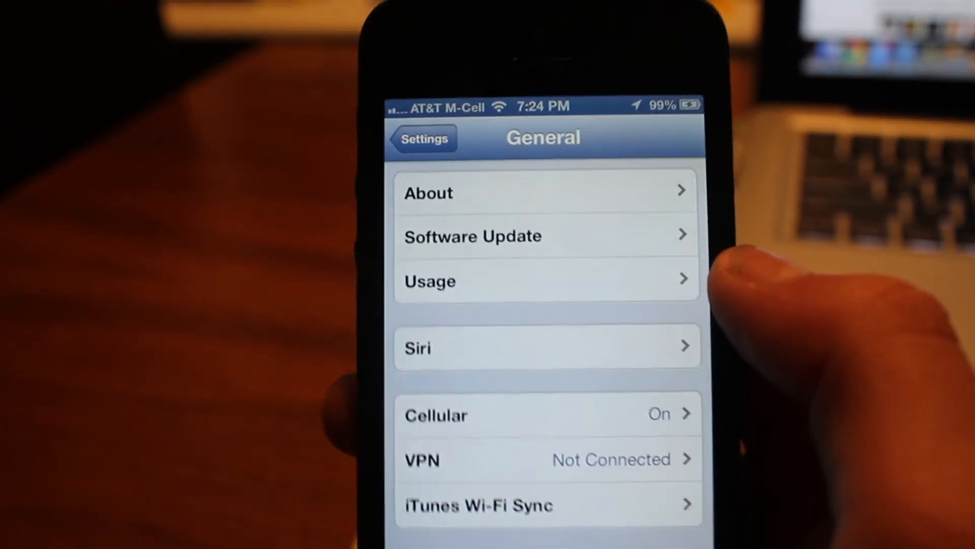
scroll("down", 3)
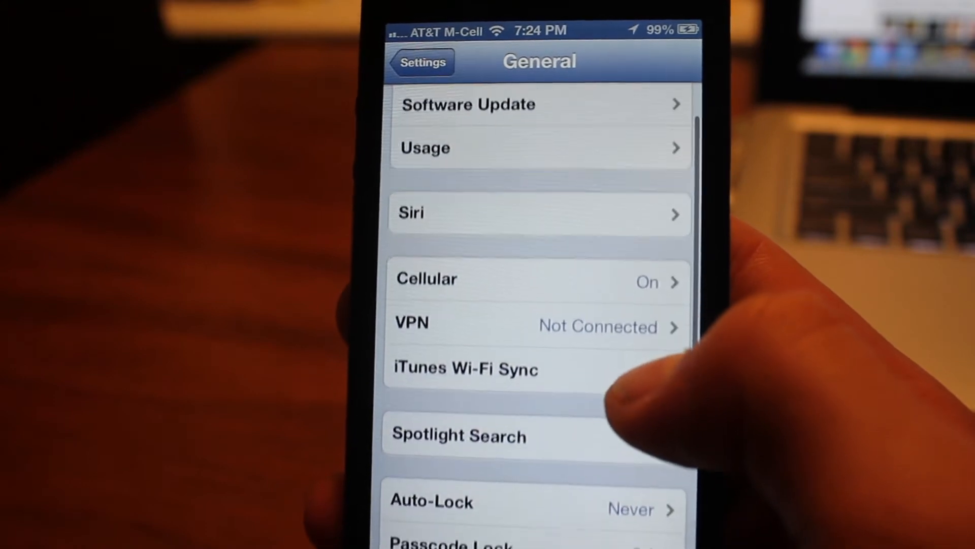
scroll("down", 3)
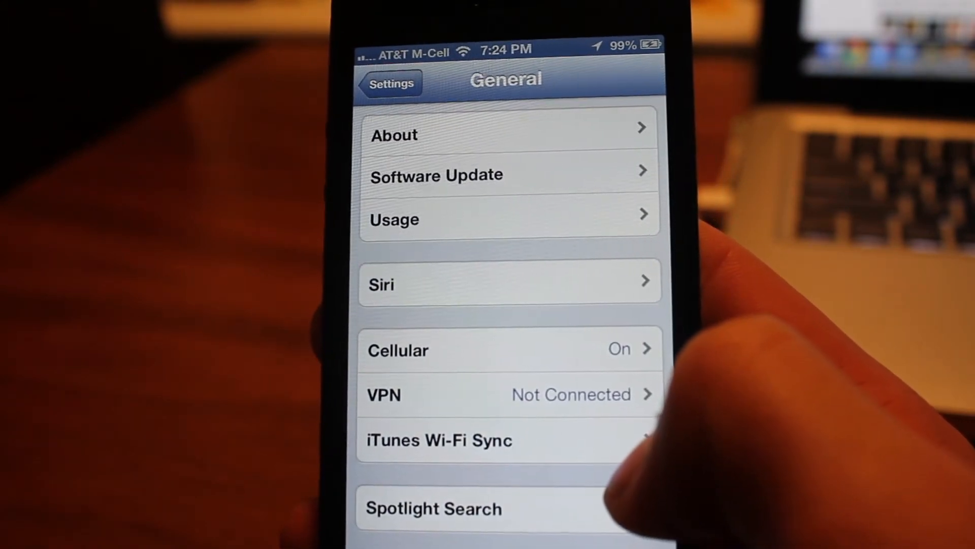
scroll("down", 3)
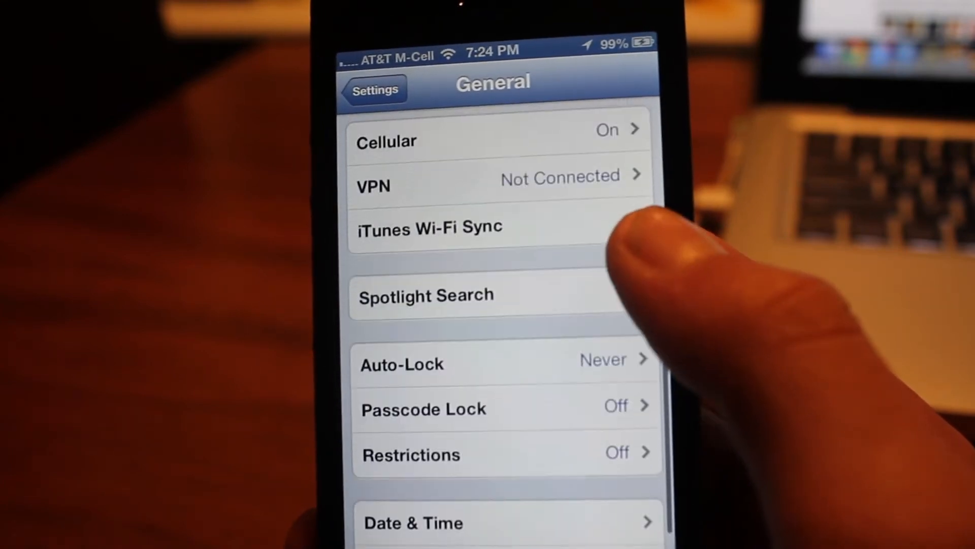